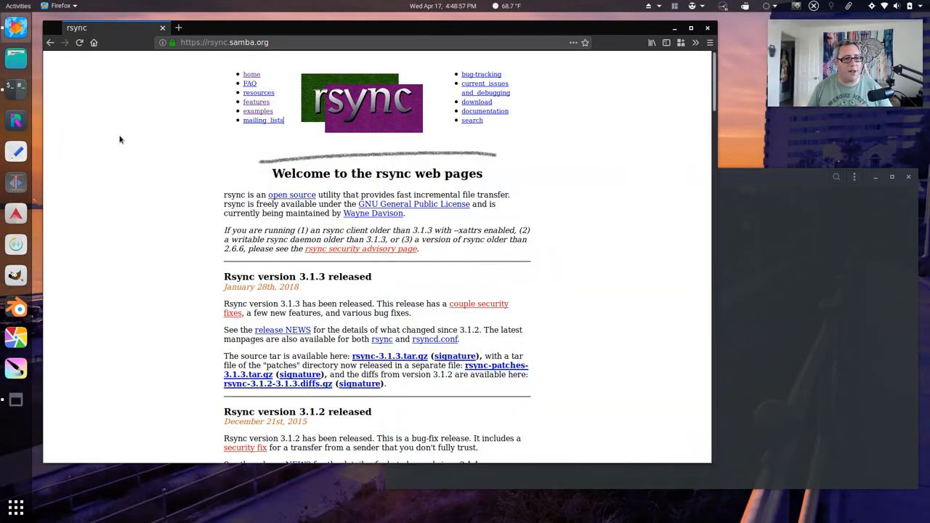
mouse_move(160, 152)
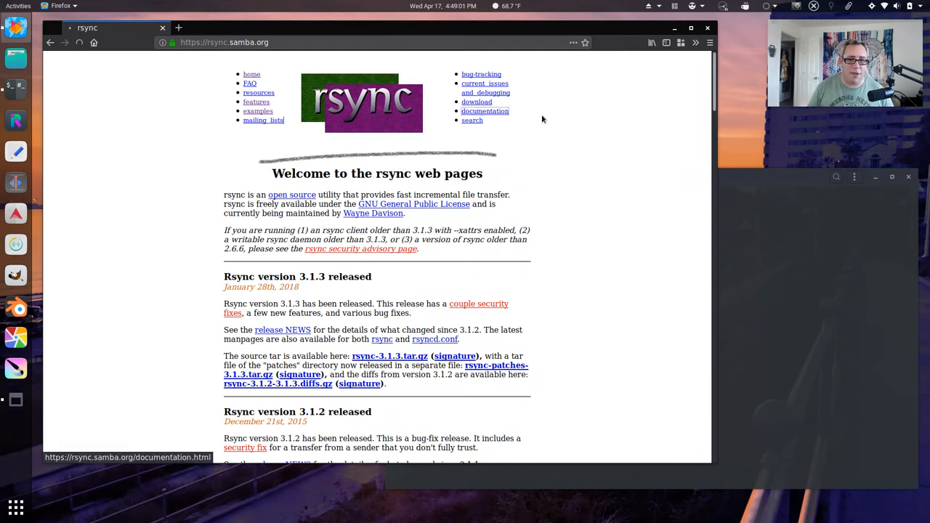
- Navigate from the rsync home page to its documentation page via the top navigation
left_click(485, 110)
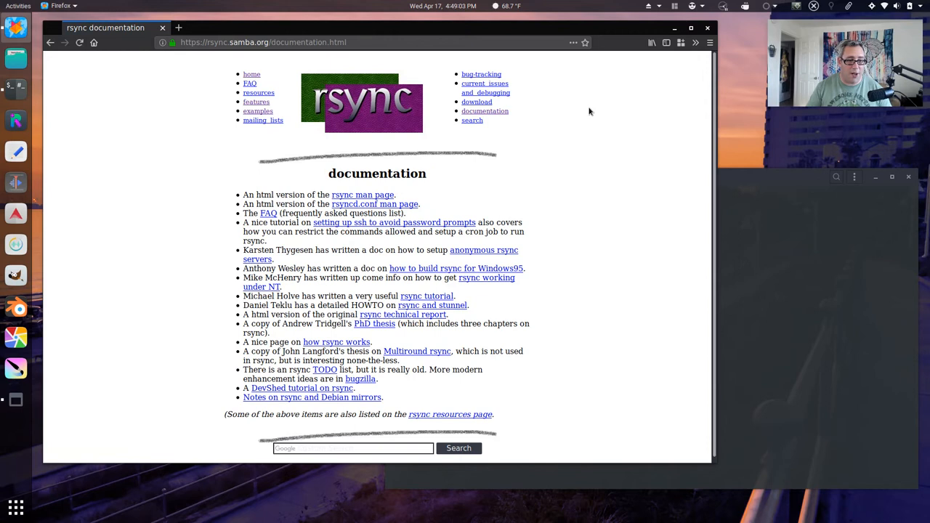